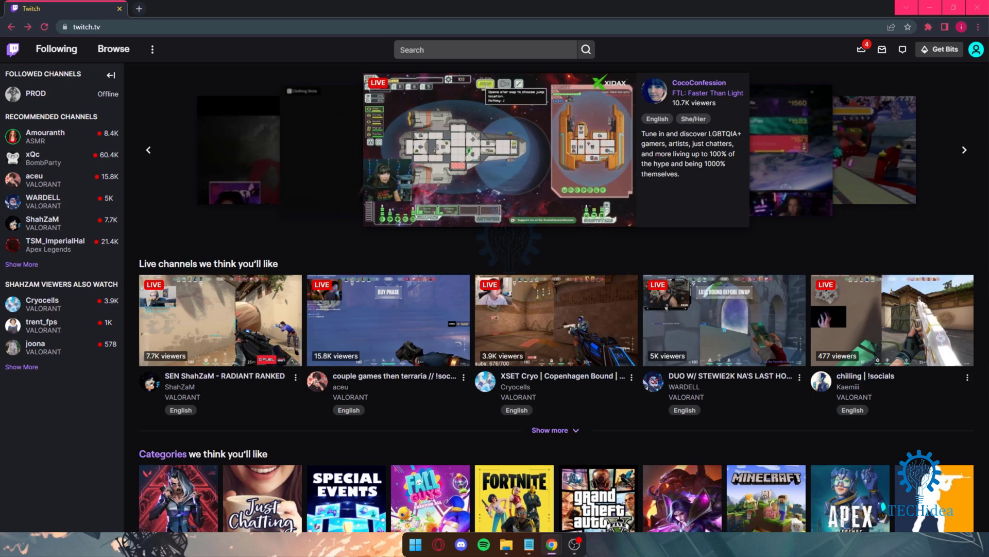
Open Chrome's installed extensions page, then open the Chrome Web Store in a new tab
{"action": "left_click", "coordinate": [138, 9]}
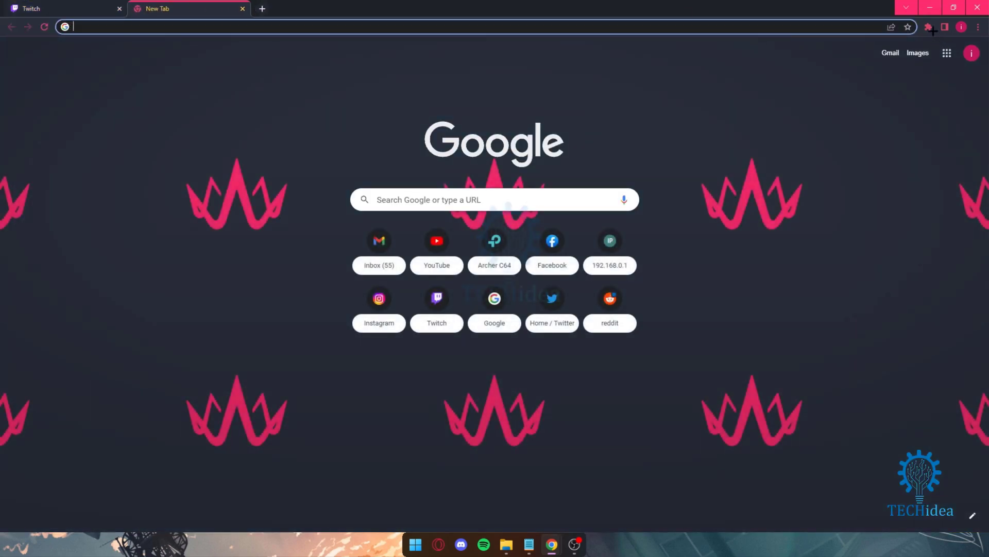
{"action": "left_click", "coordinate": [928, 27]}
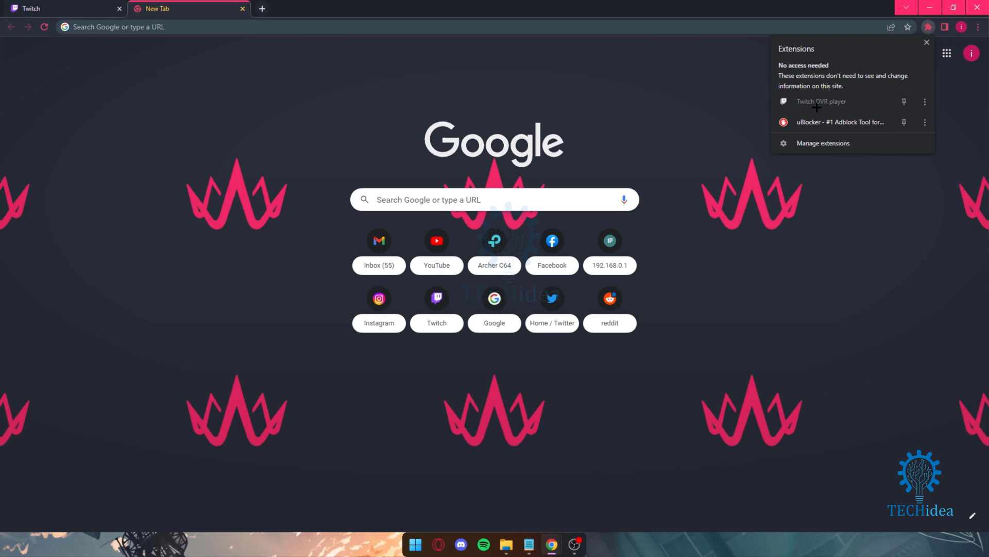
{"action": "mouse_move", "coordinate": [822, 143]}
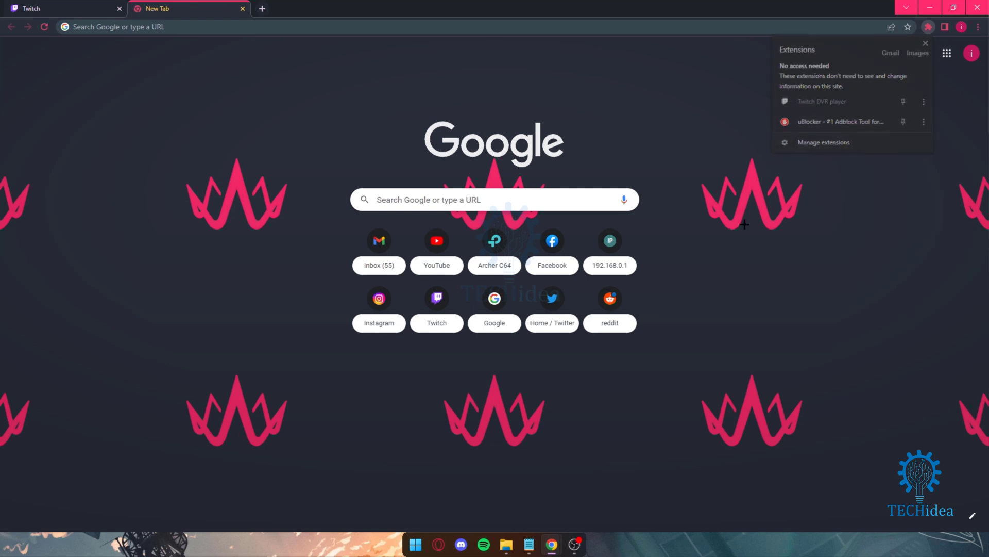
{"action": "left_click", "coordinate": [947, 53]}
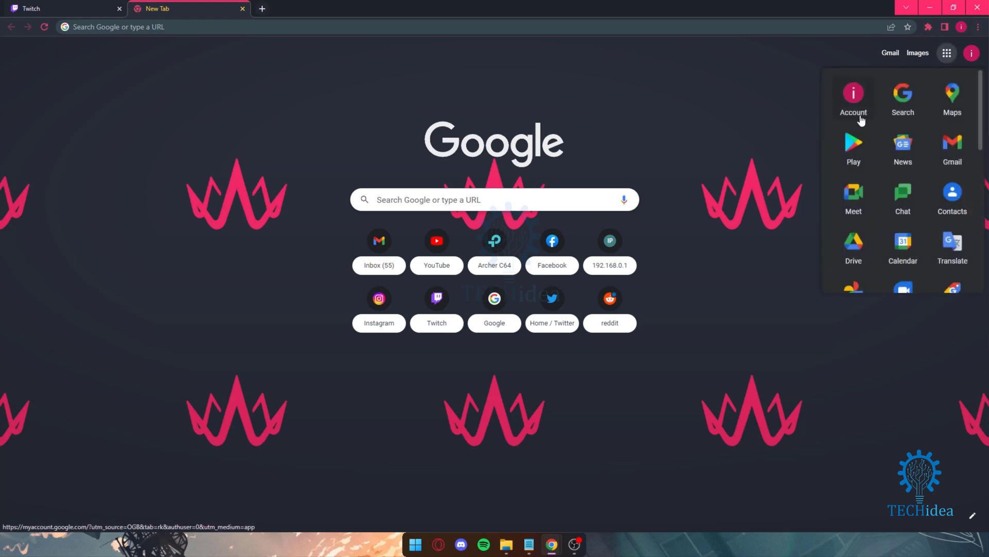
{"action": "left_click", "coordinate": [979, 26]}
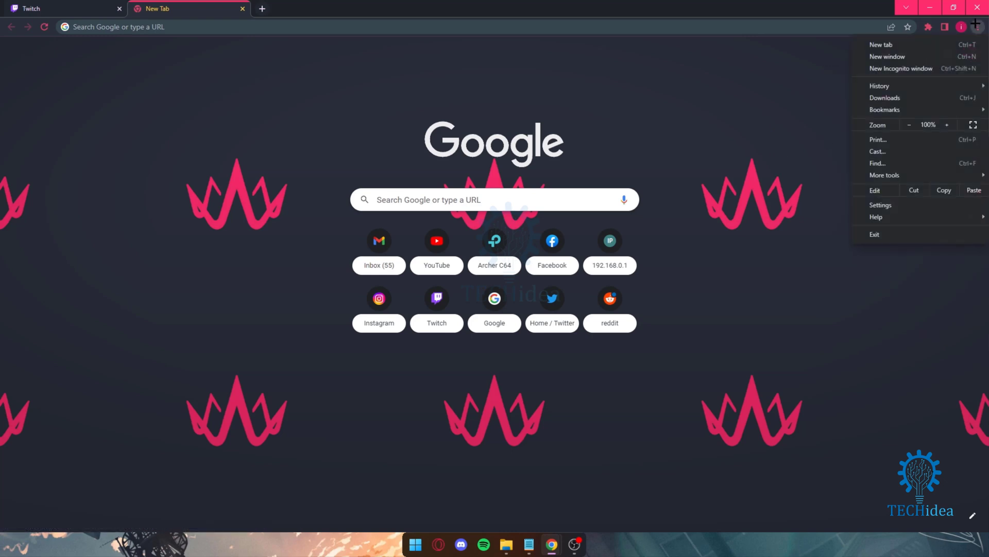
{"action": "left_click", "coordinate": [880, 204]}
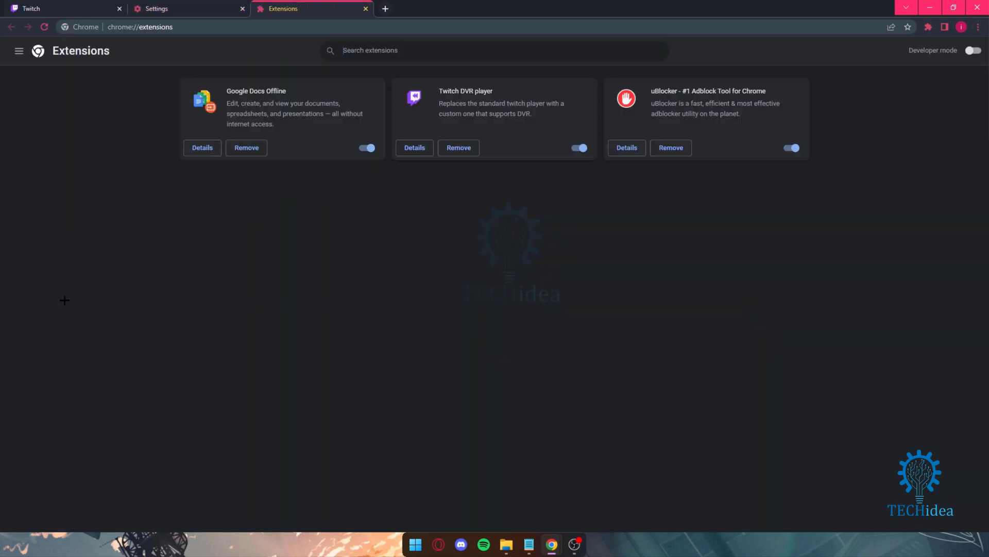
{"action": "left_click", "coordinate": [19, 50]}
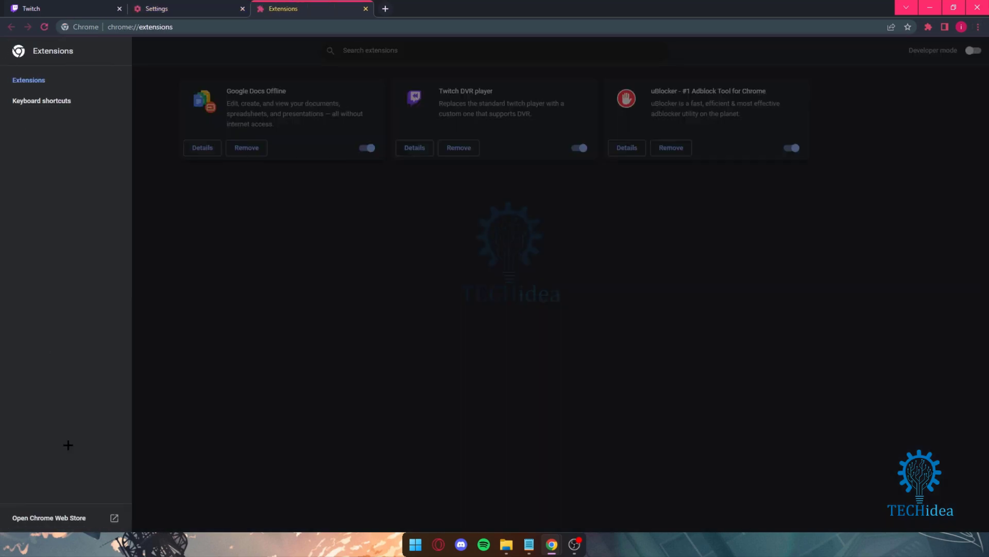
{"action": "left_click", "coordinate": [48, 518]}
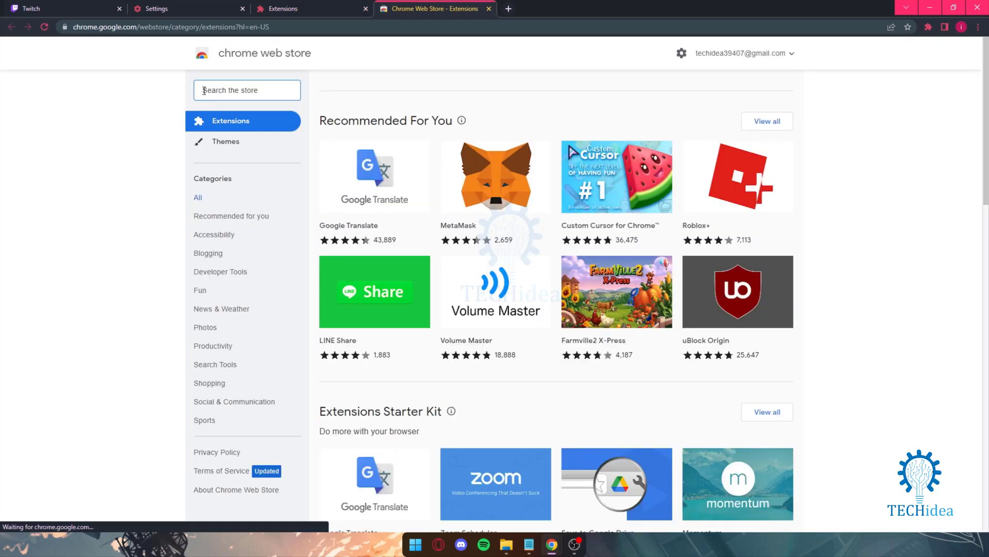
Search the Chrome Web Store for 'twitch dvr' to show Twitch DVR player results
{"action": "type", "text": "M"}
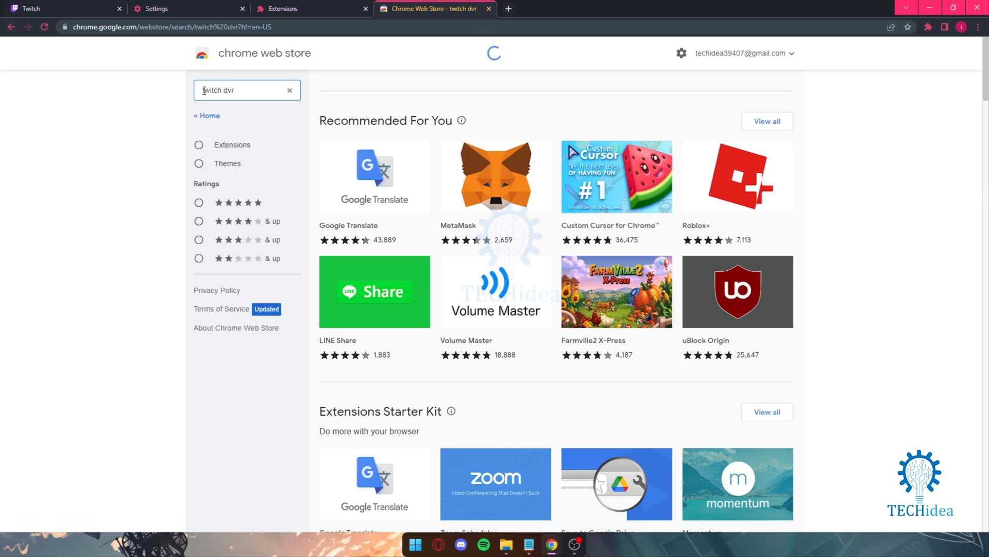
{"action": "left_click", "coordinate": [247, 90]}
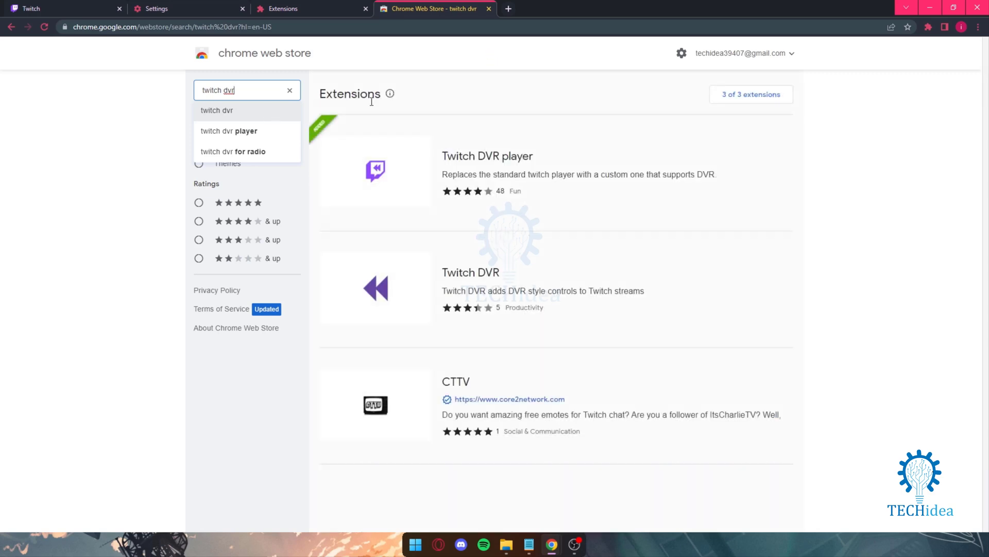
{"action": "mouse_move", "coordinate": [424, 164]}
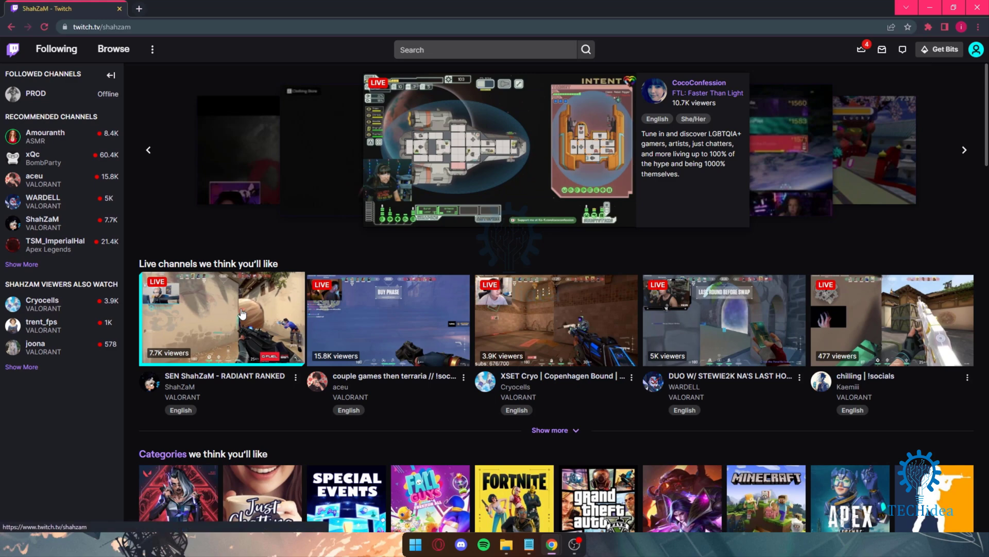
Open ShahZaM's live Valorant stream and rewind it to about 1:27:37
{"action": "left_click", "coordinate": [222, 319]}
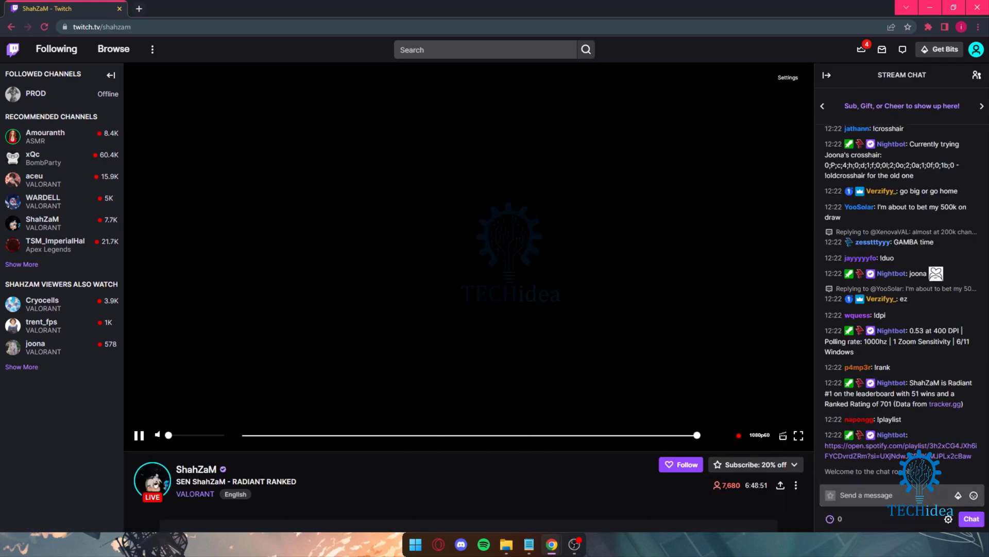
{"action": "left_click", "coordinate": [322, 435]}
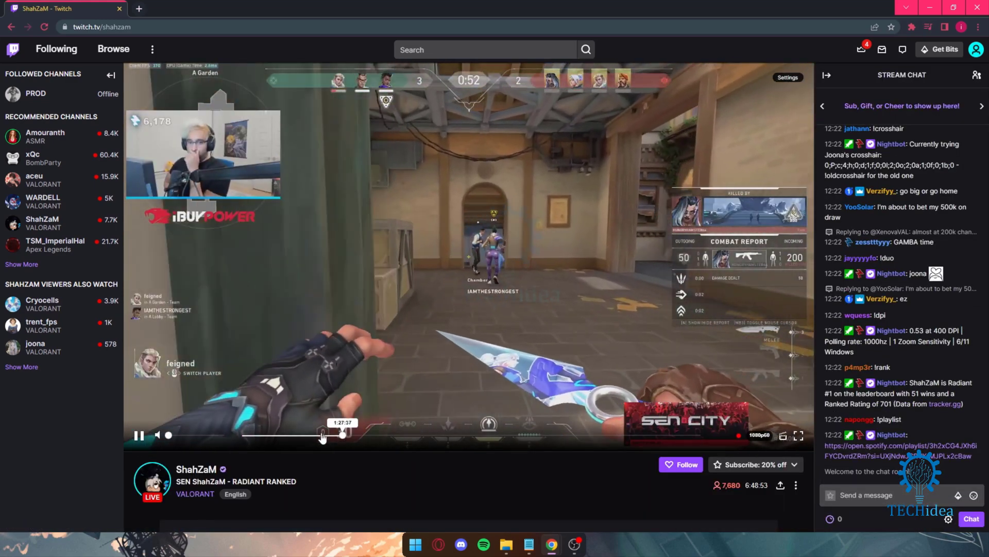